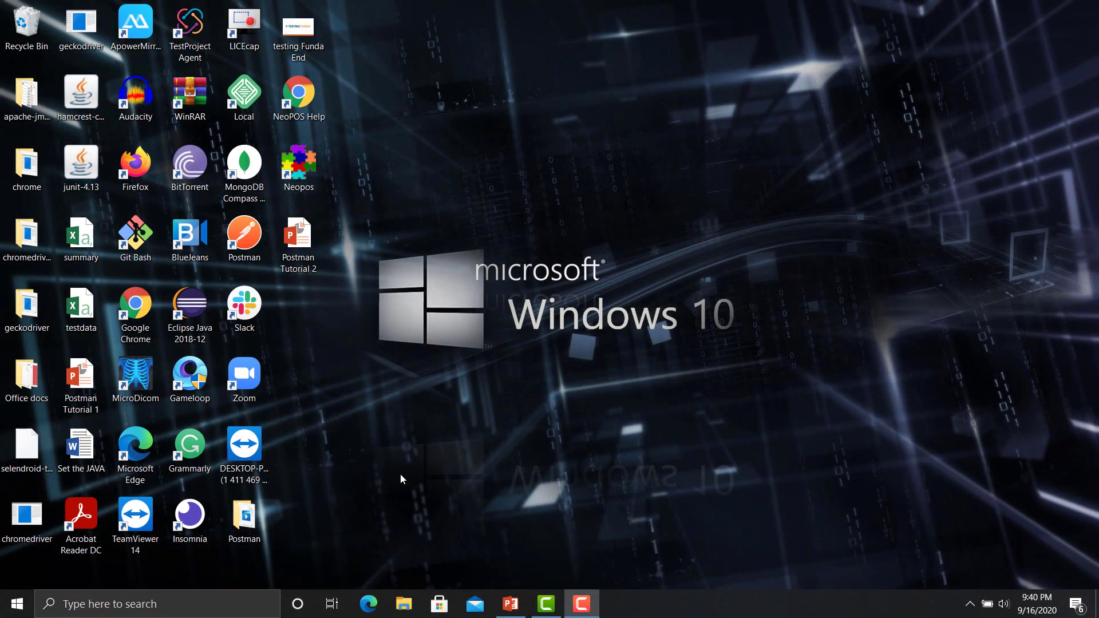
Search the taskbar for Postman and launch the desktop app
text(psot)
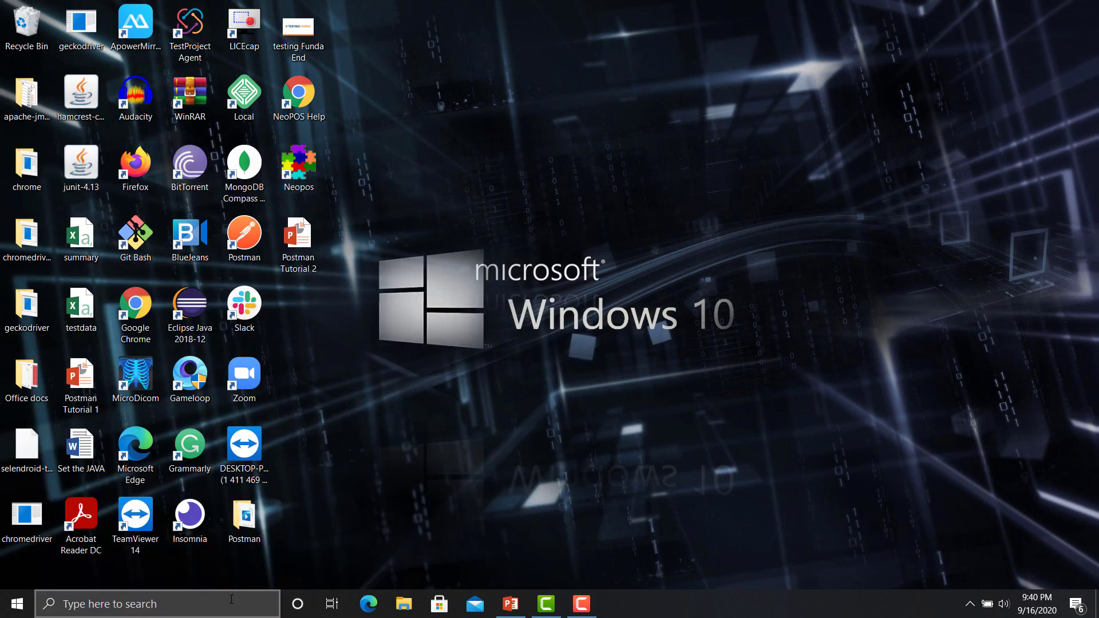
click(617, 604)
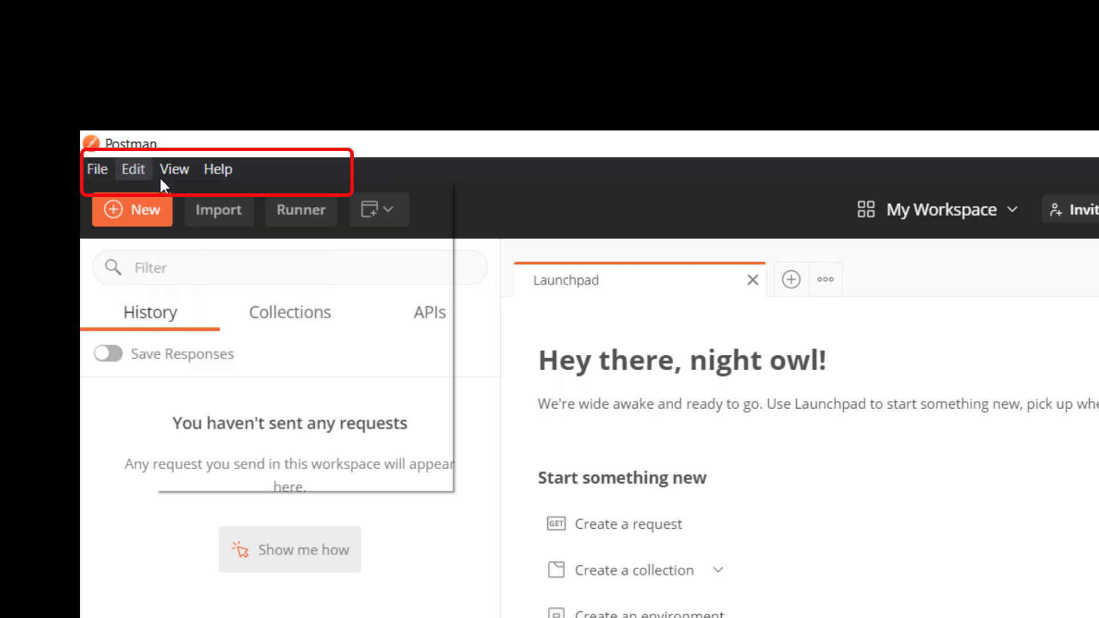
click(217, 170)
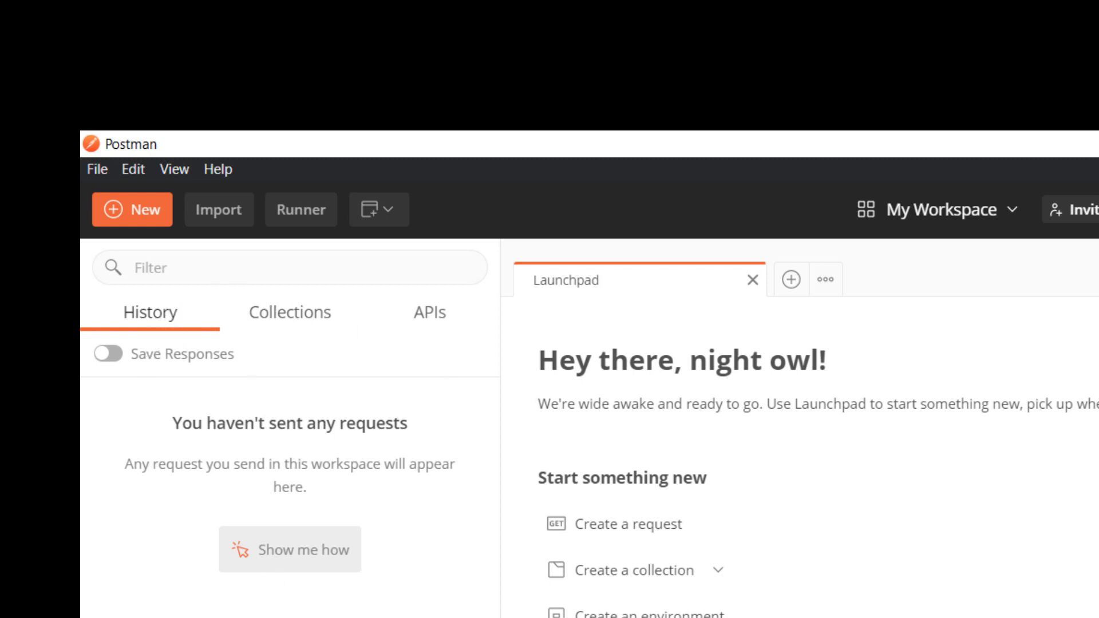
click(289, 311)
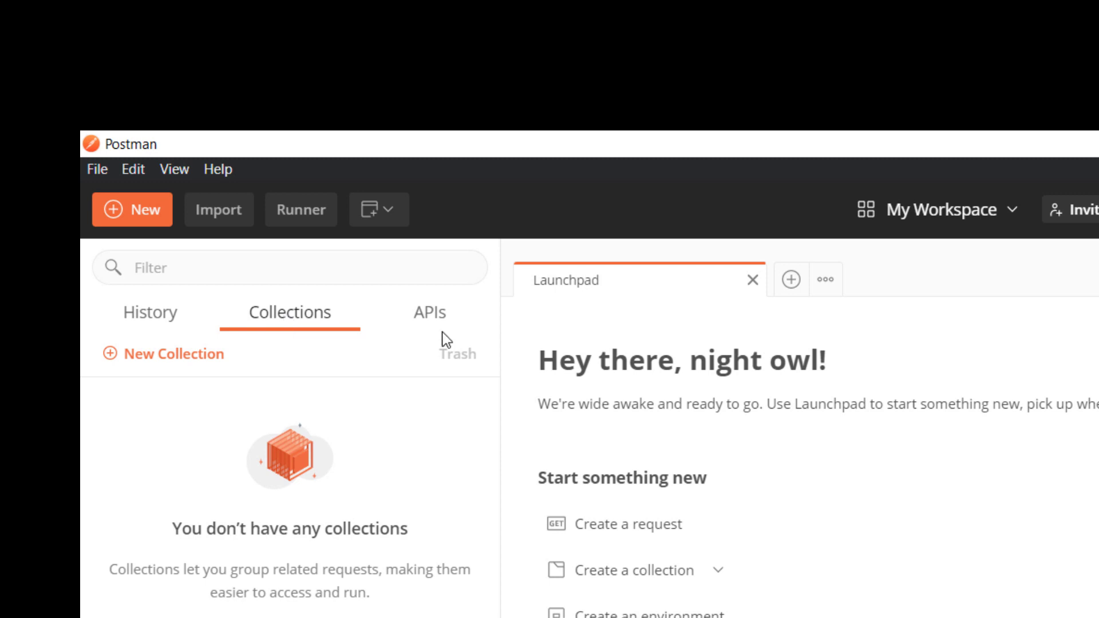
click(428, 311)
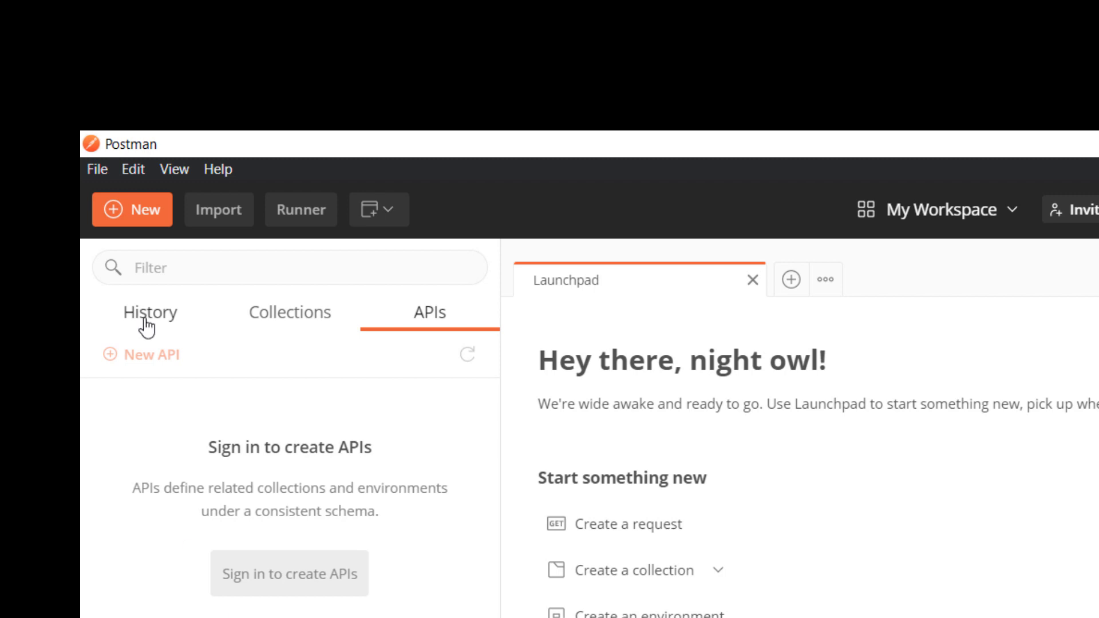
click(149, 312)
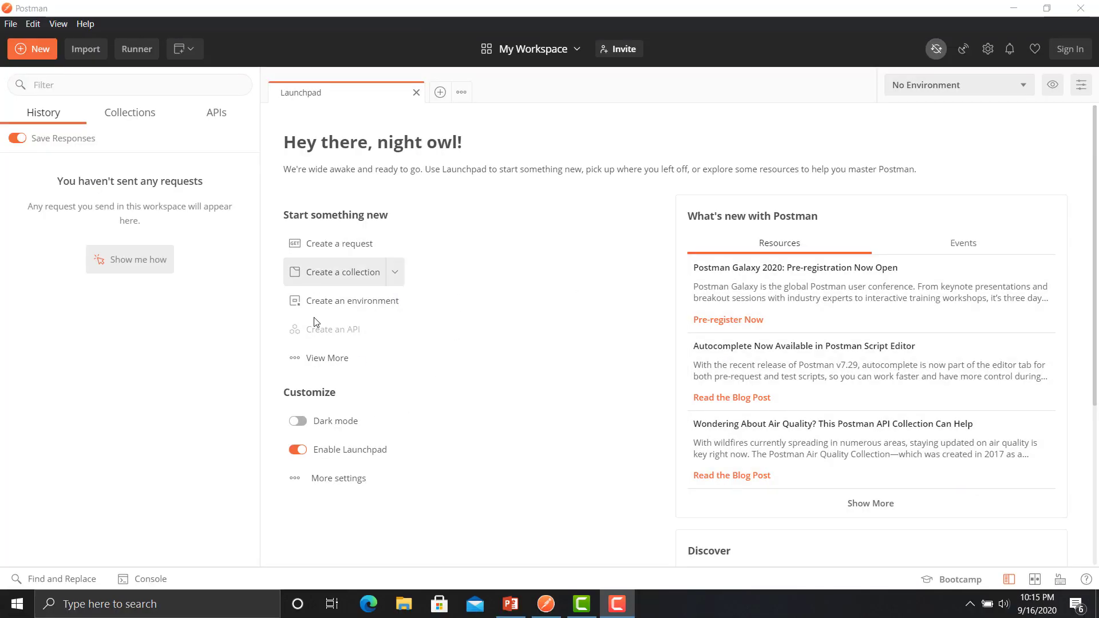
mouse_move(344, 243)
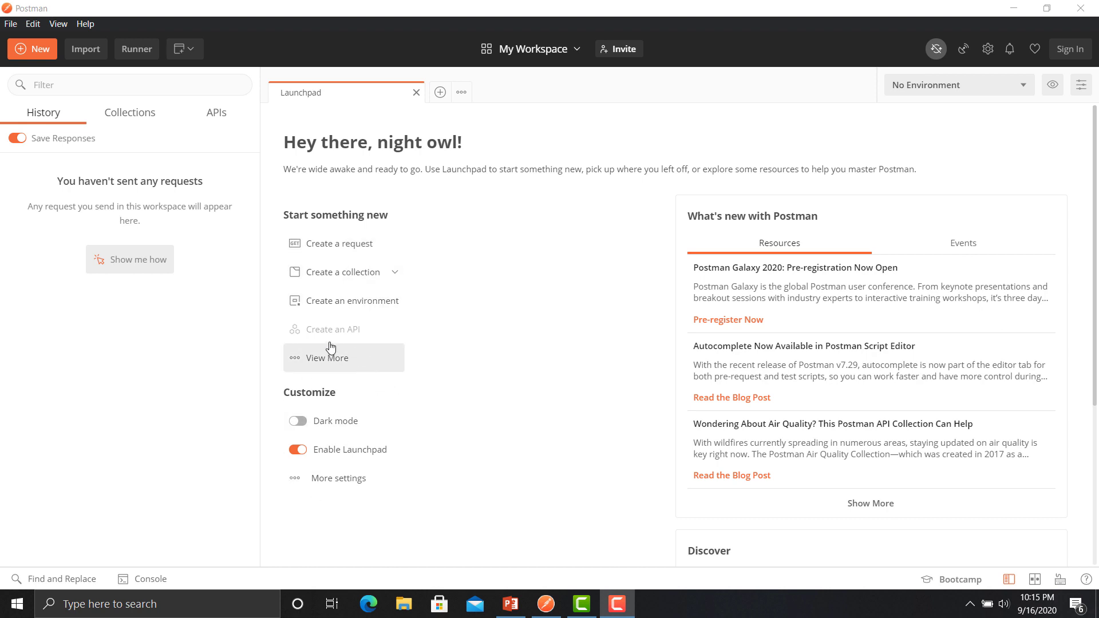
mouse_move(364, 426)
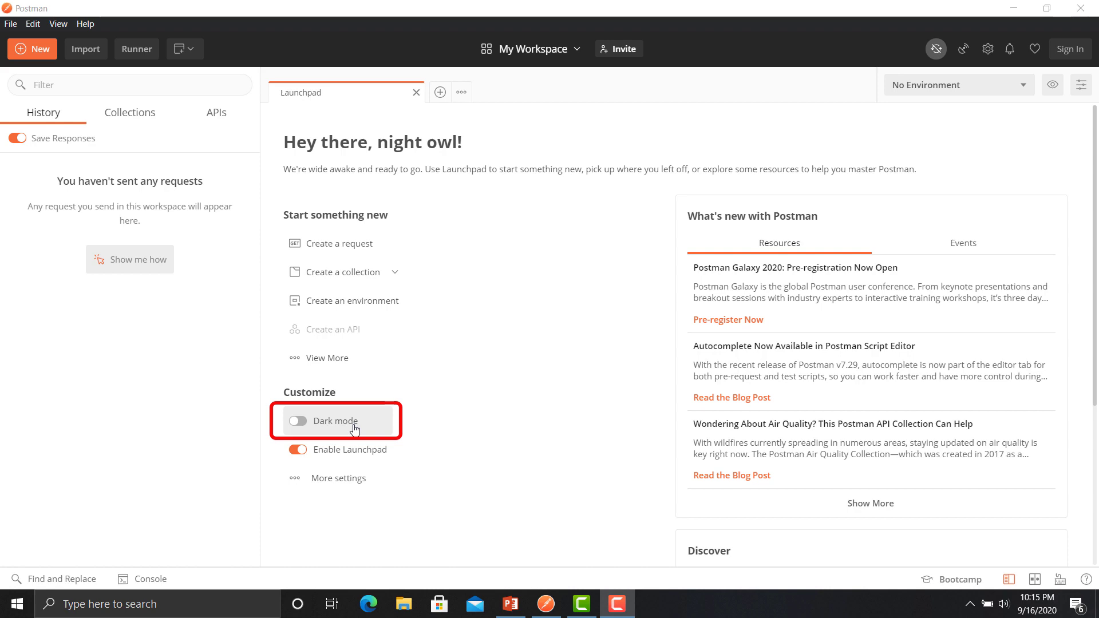
Enable Dark mode under Customize, then browse the Events and Resources news tabs
click(297, 421)
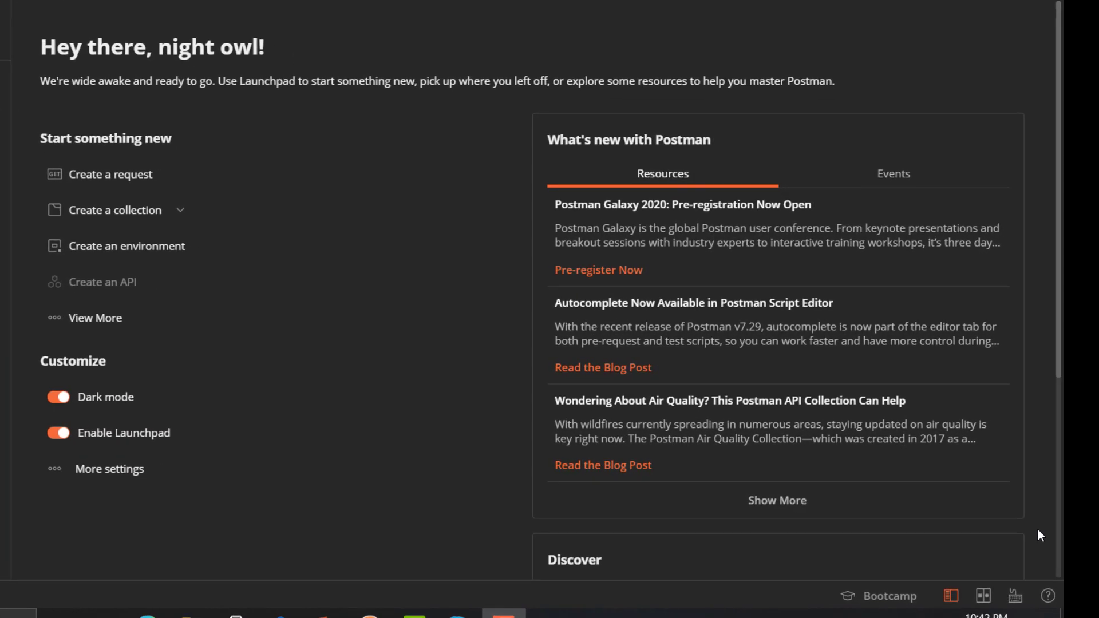
mouse_move(869, 210)
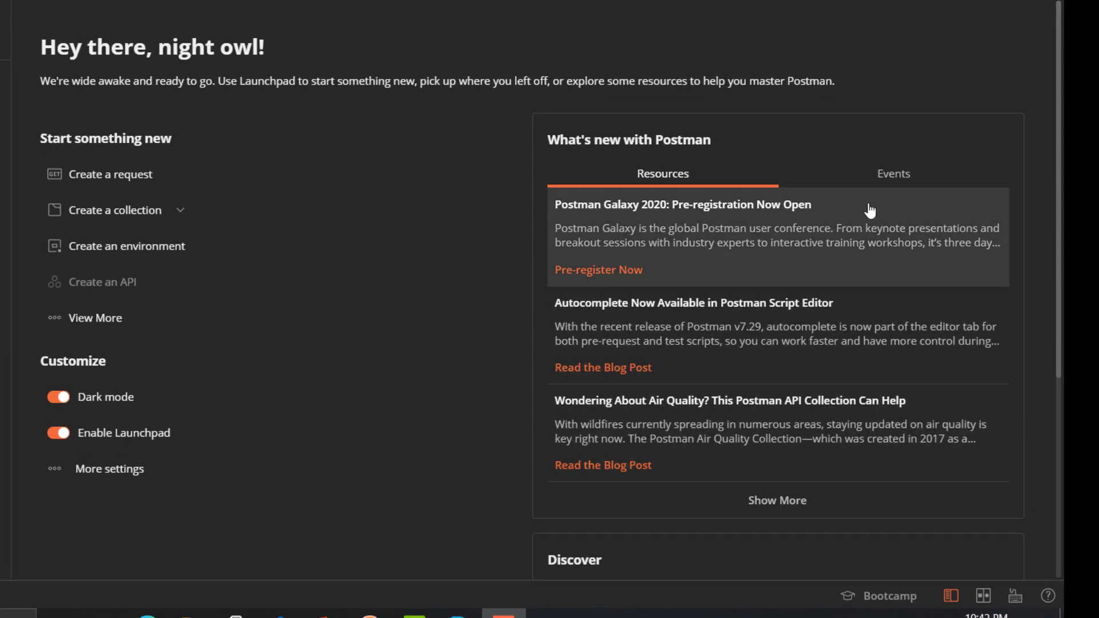
click(893, 173)
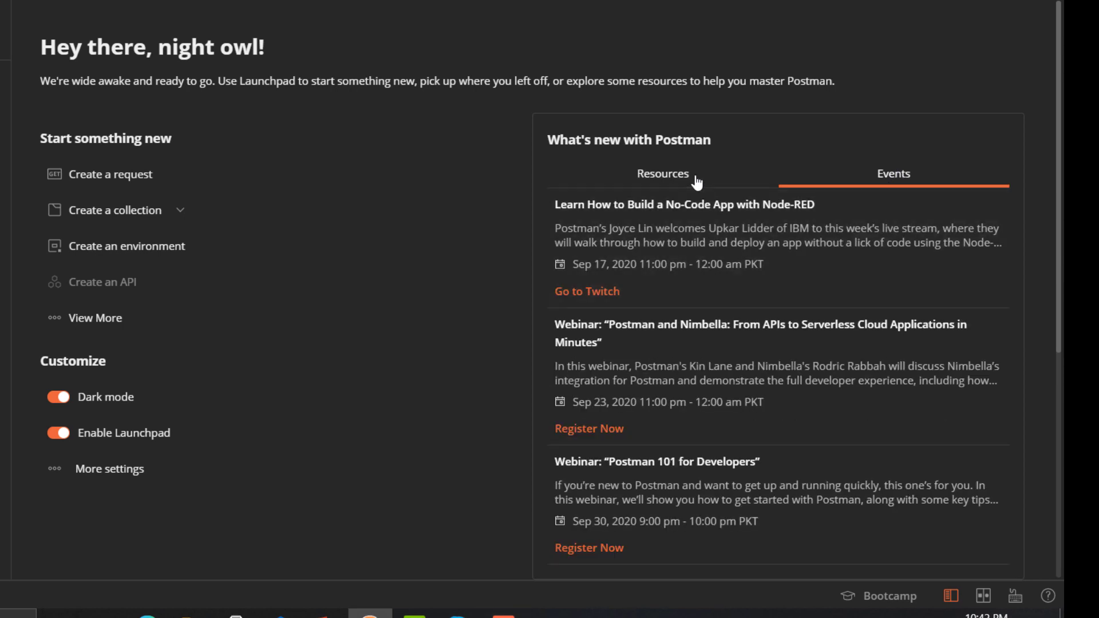
mouse_move(692, 211)
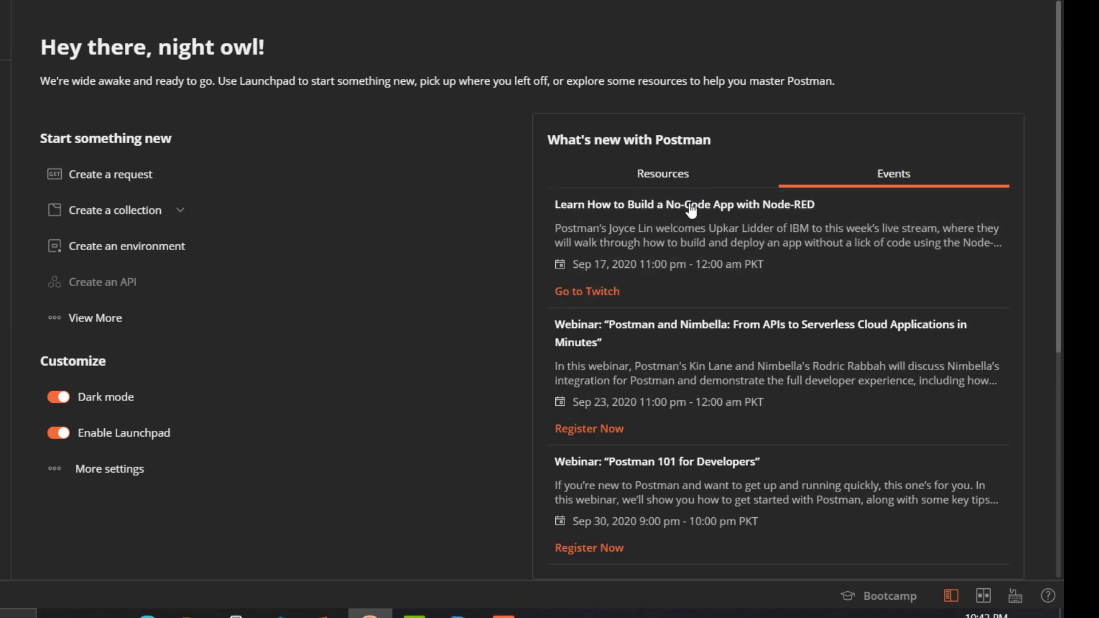
mouse_move(569, 529)
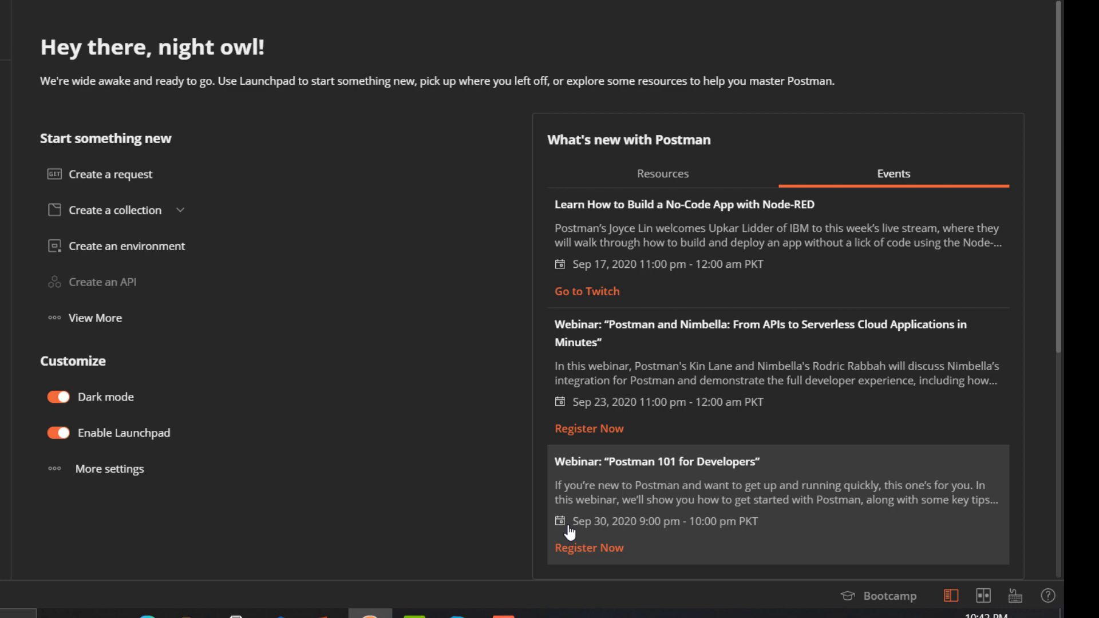
click(662, 172)
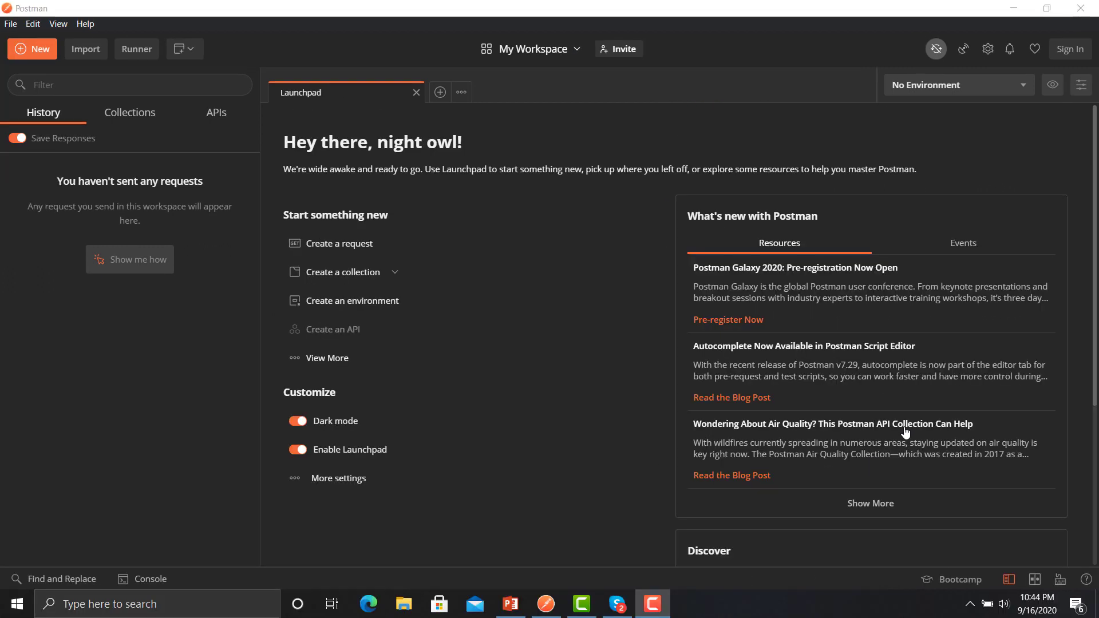
mouse_move(476, 183)
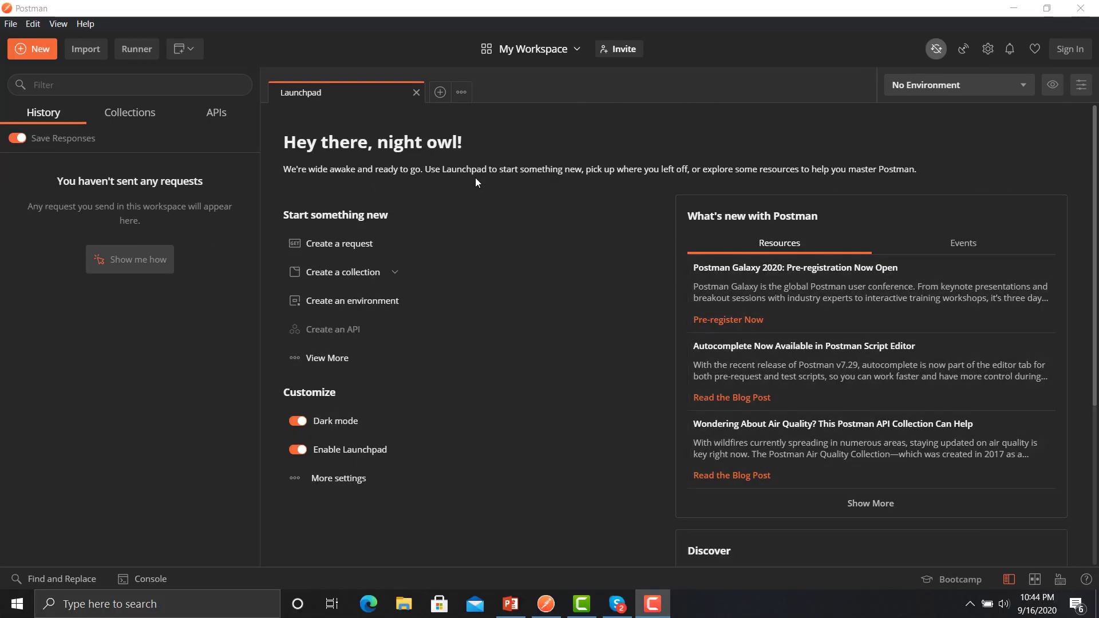
mouse_move(331, 312)
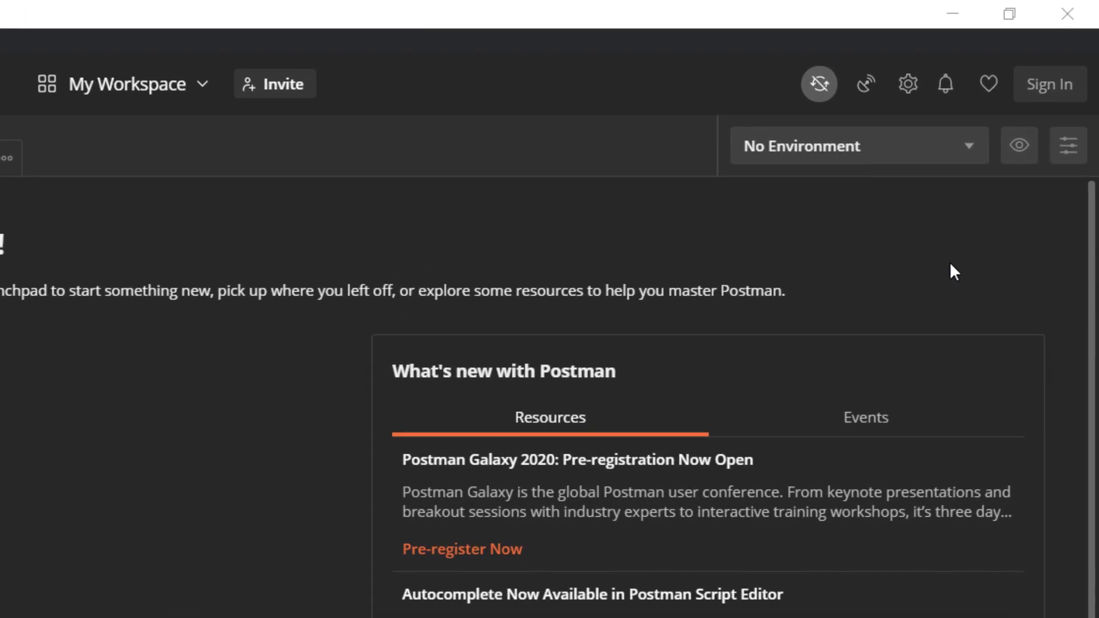
Review the environment dropdown (only No Environment) and the environment-variables quick look
click(858, 146)
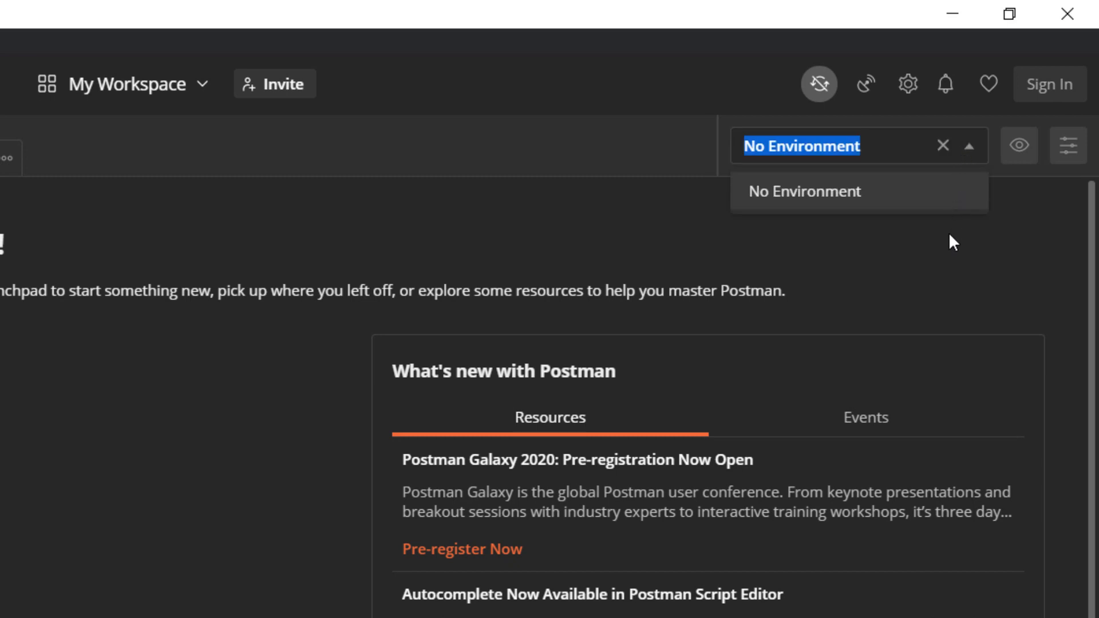
mouse_move(1019, 146)
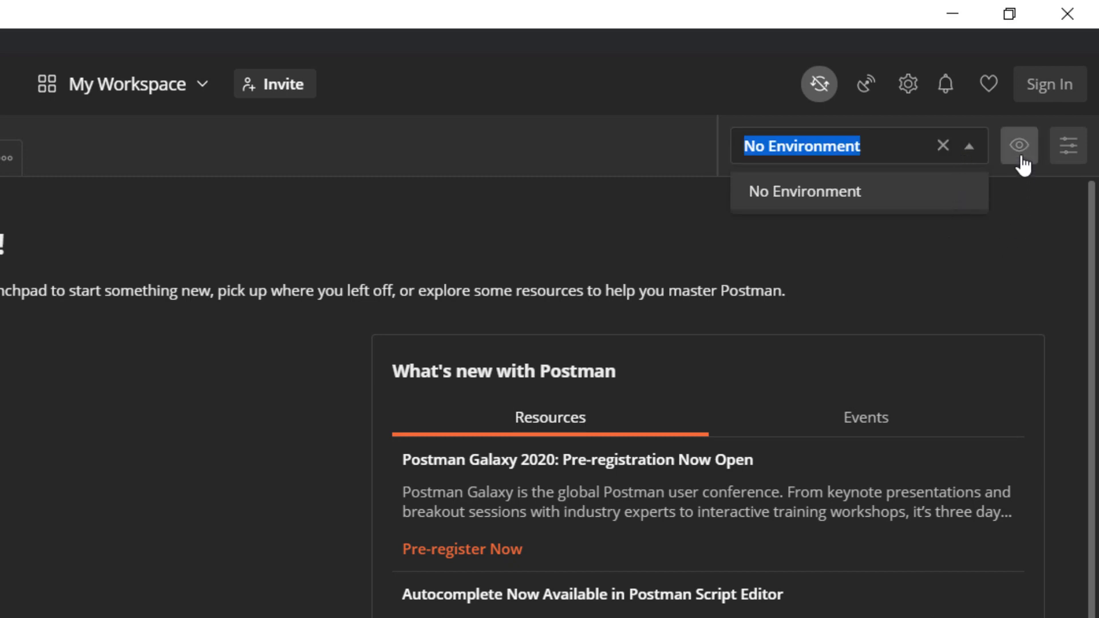
click(1018, 146)
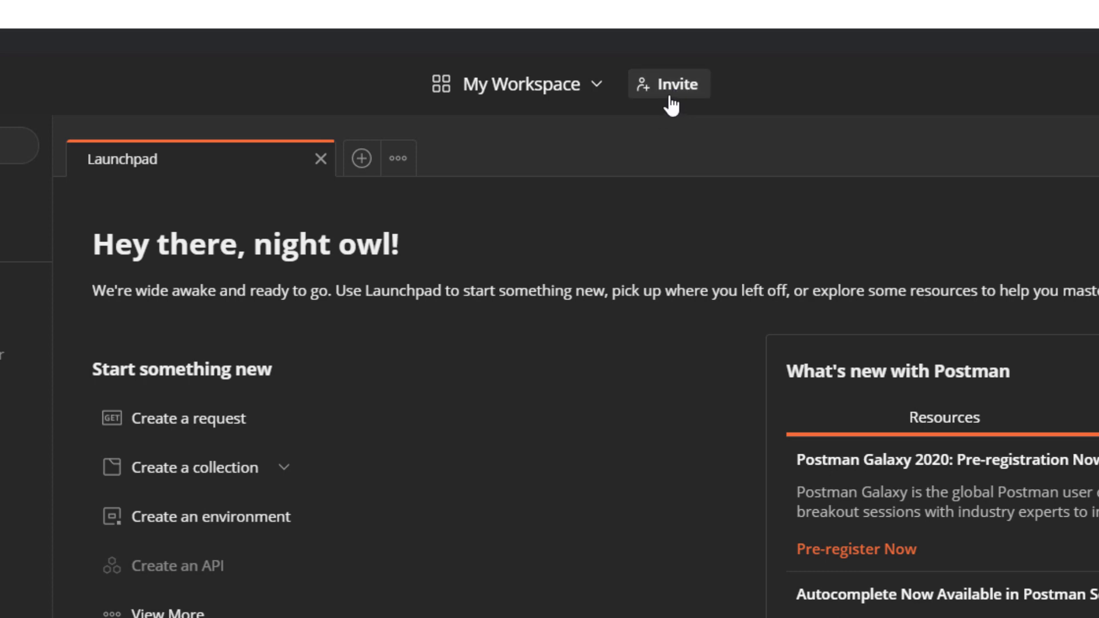
mouse_move(692, 39)
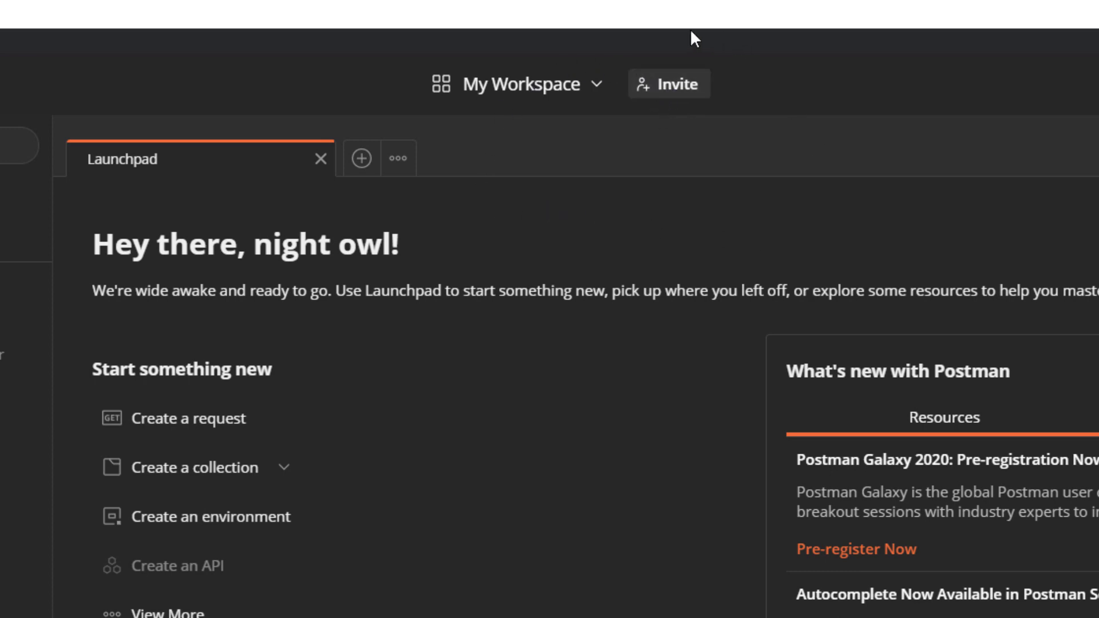
mouse_move(667, 231)
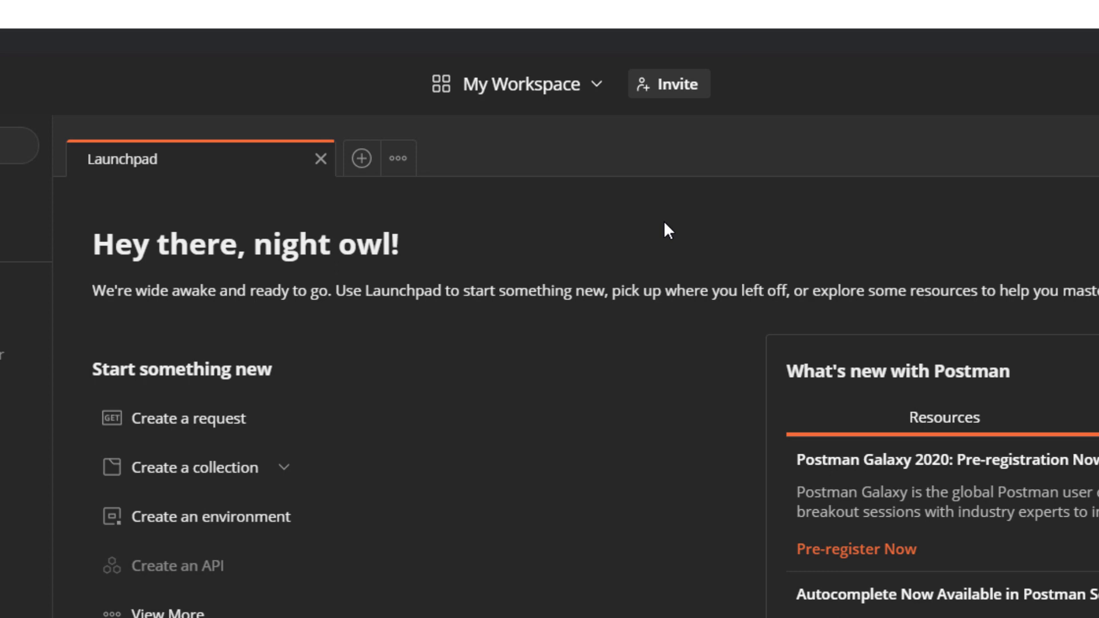
mouse_move(691, 351)
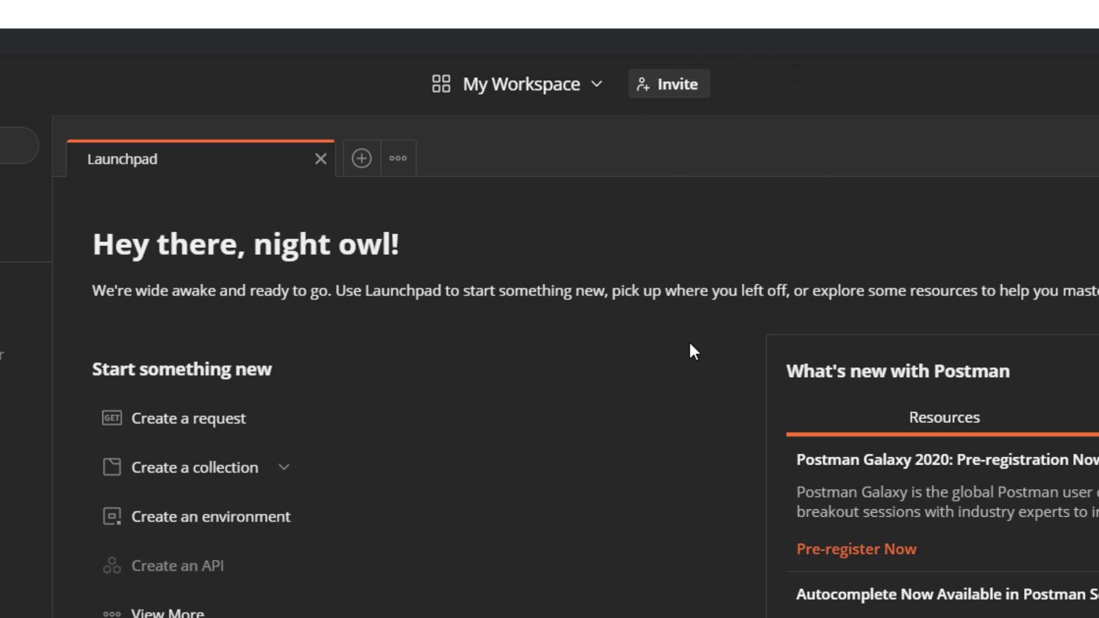
mouse_move(592, 99)
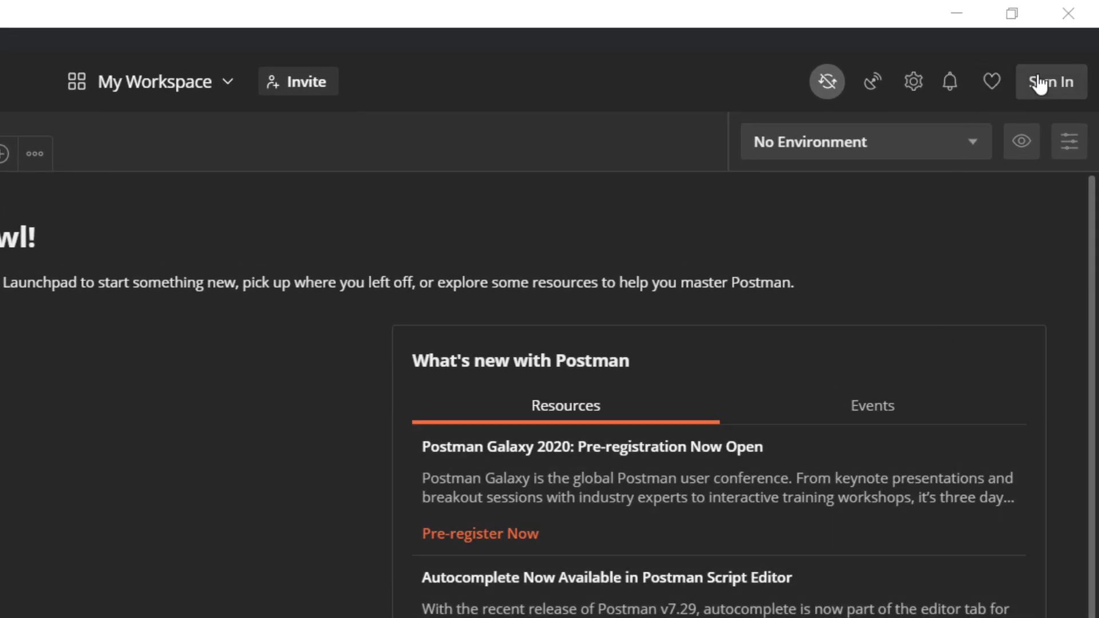
mouse_move(989, 82)
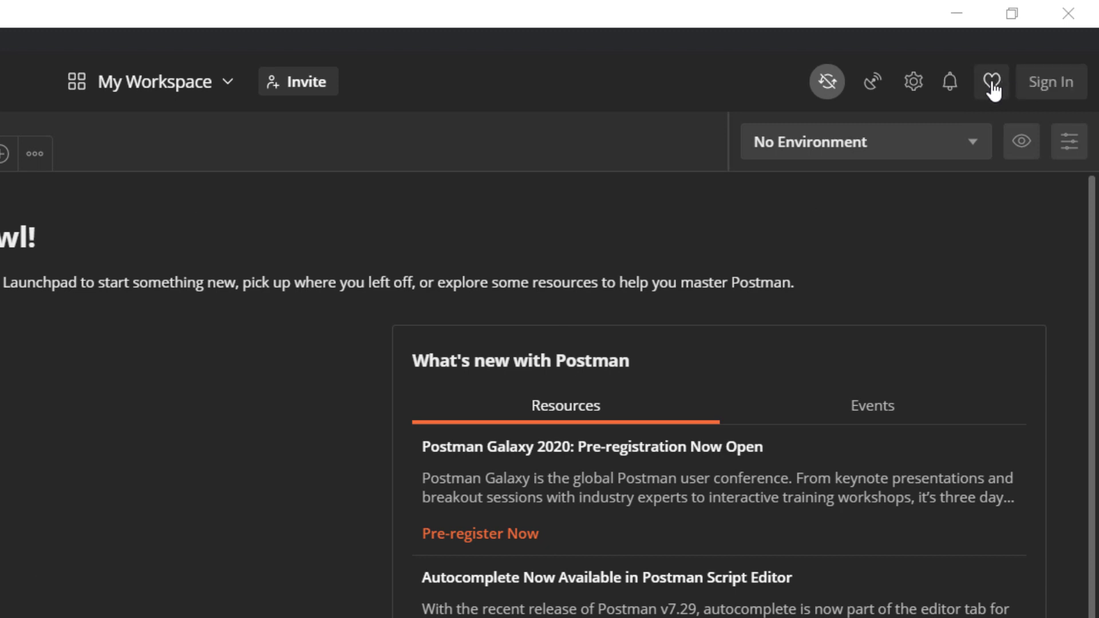
mouse_move(957, 131)
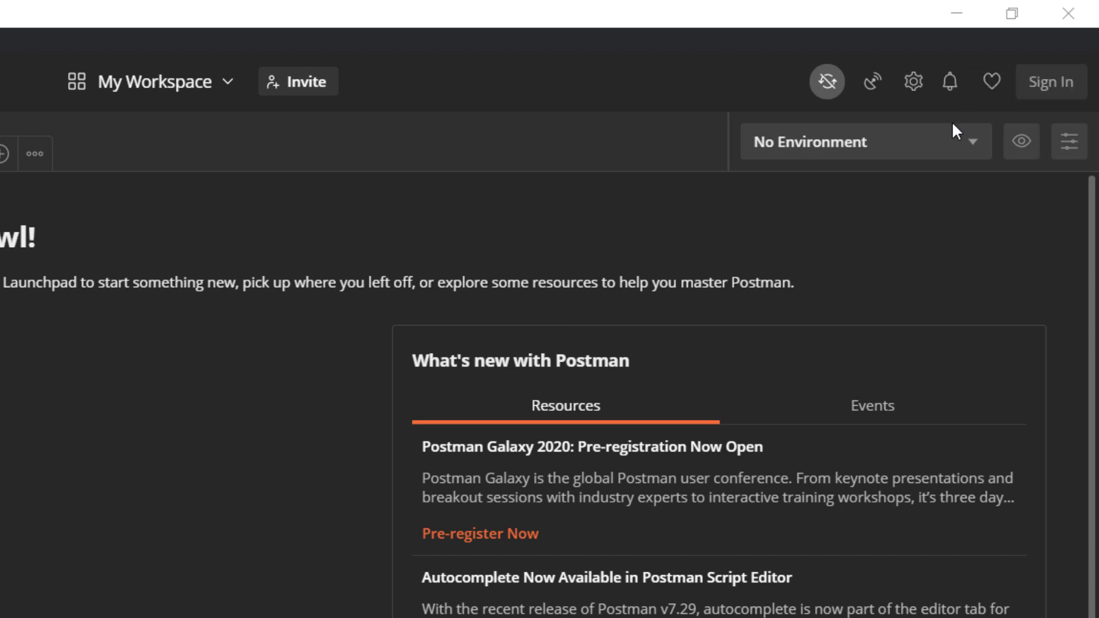
mouse_move(950, 81)
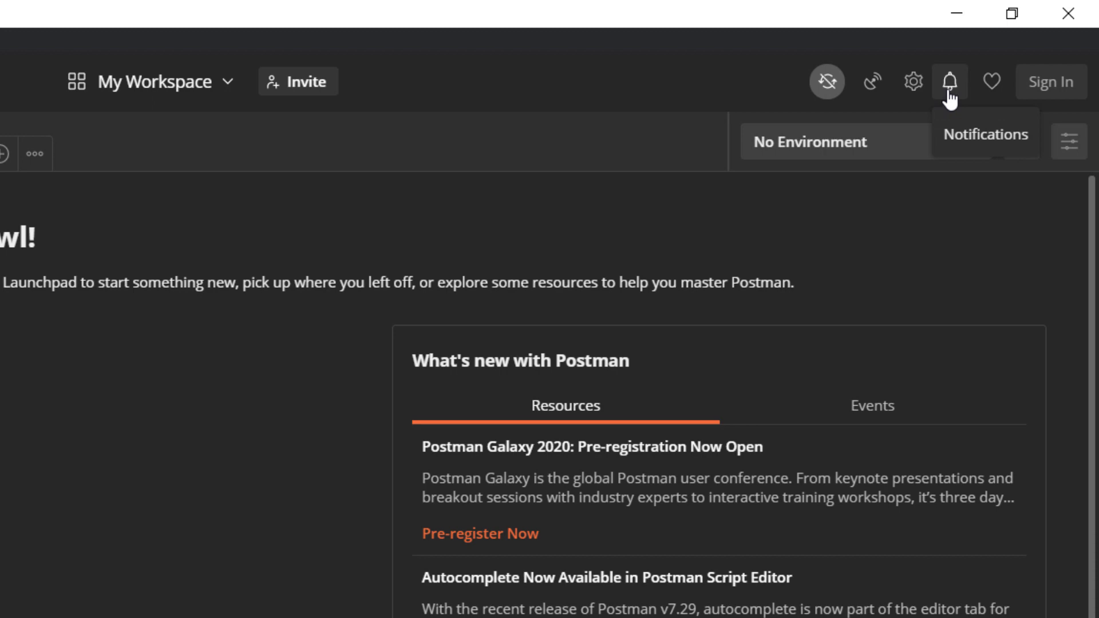
View notifications, the Settings dialog, and the Capture requests panel with capturing off
click(949, 82)
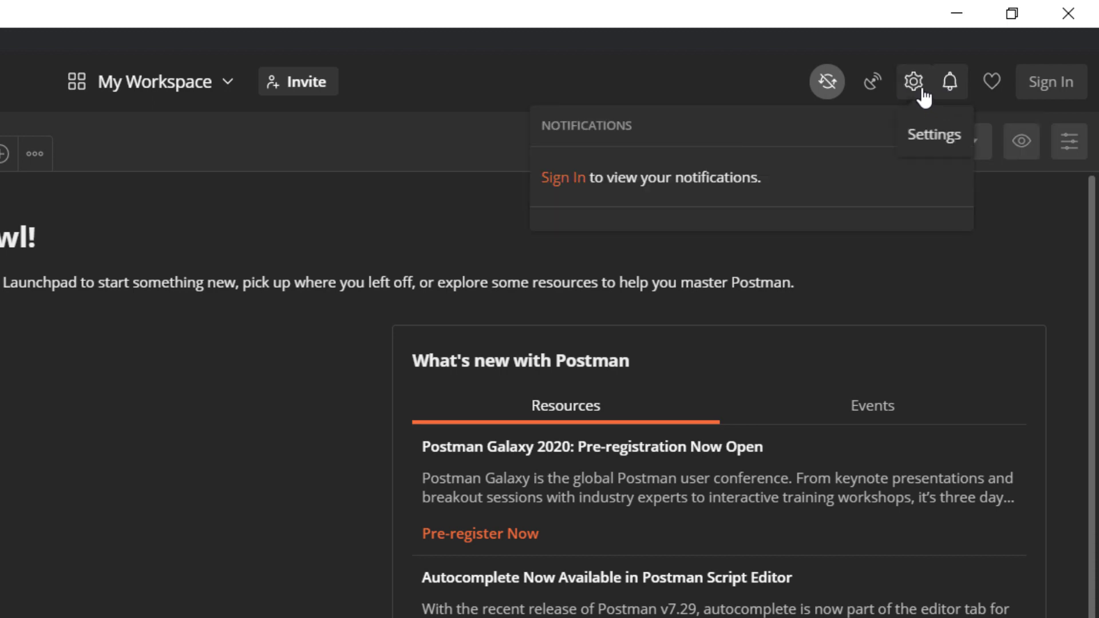
click(991, 48)
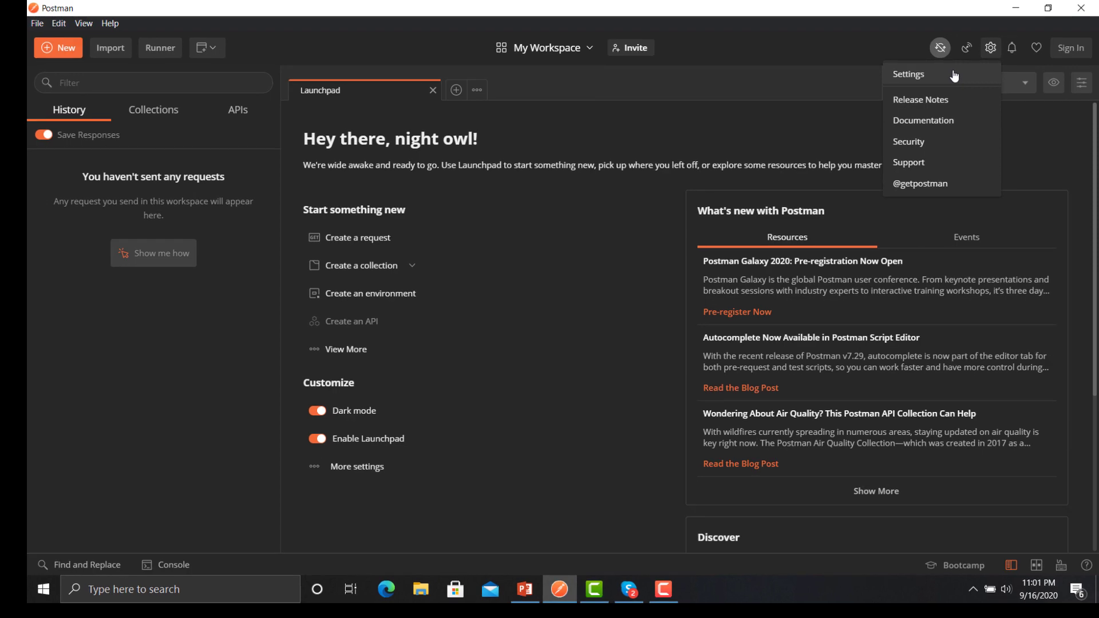
click(908, 73)
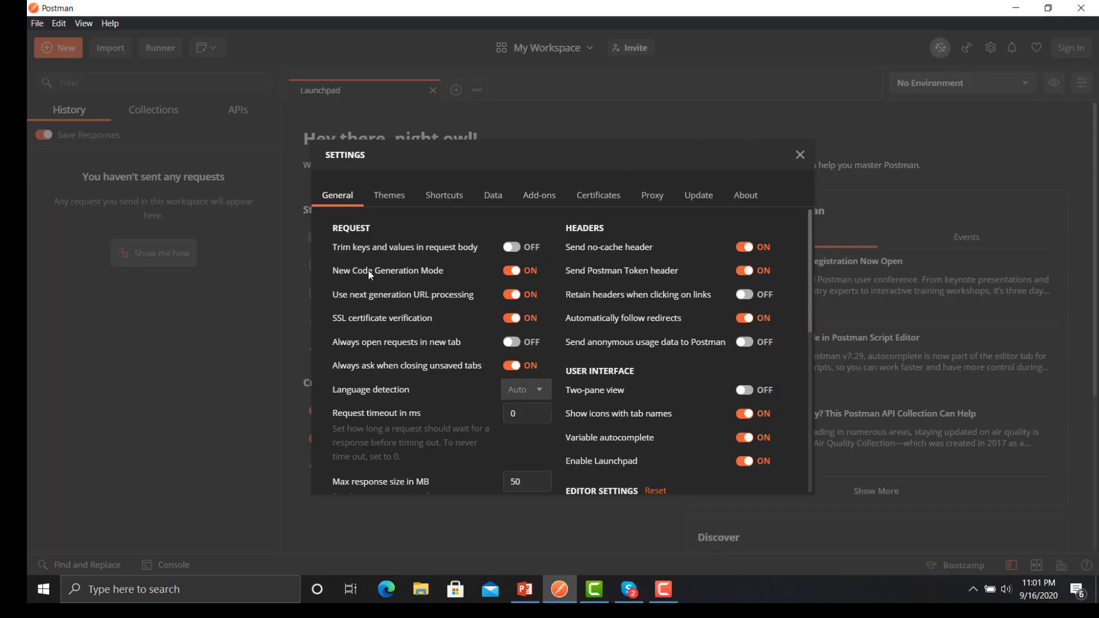
click(967, 48)
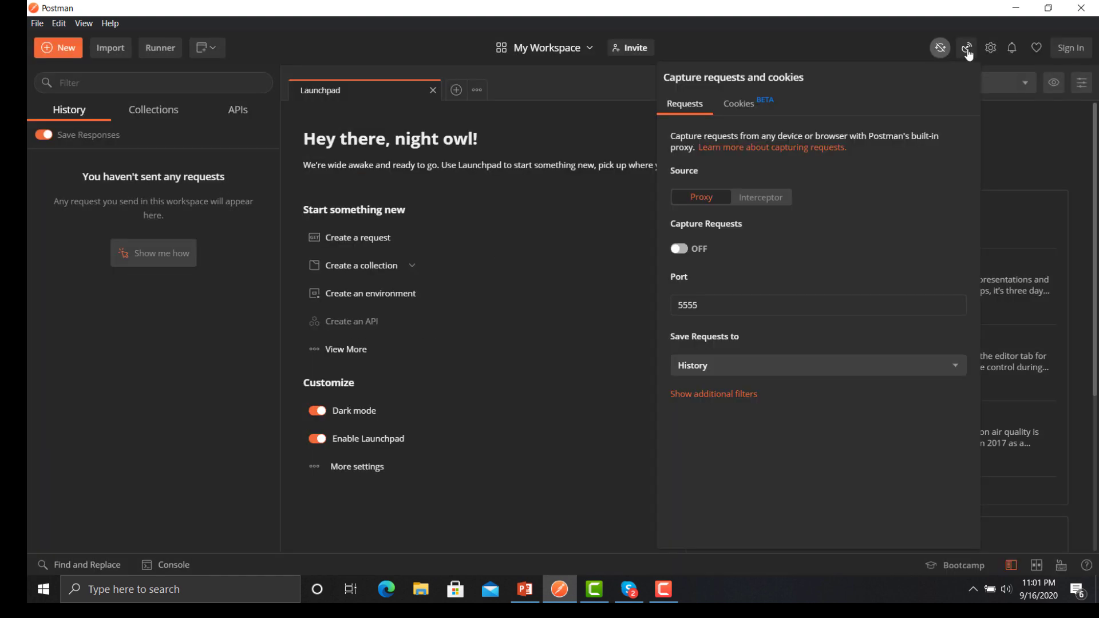
mouse_move(863, 180)
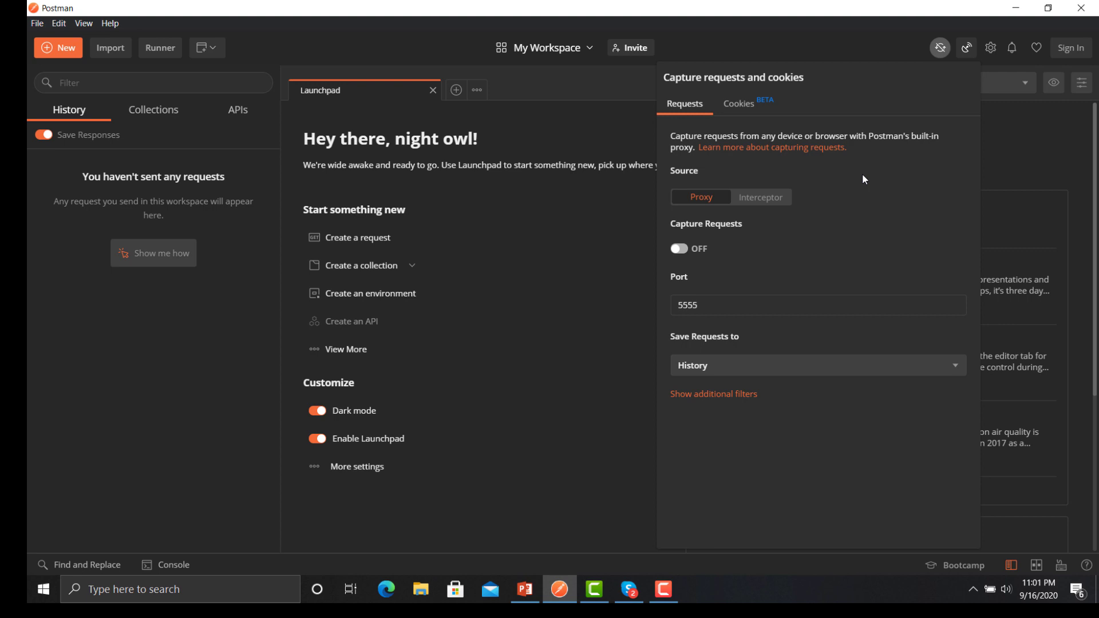
mouse_move(793, 147)
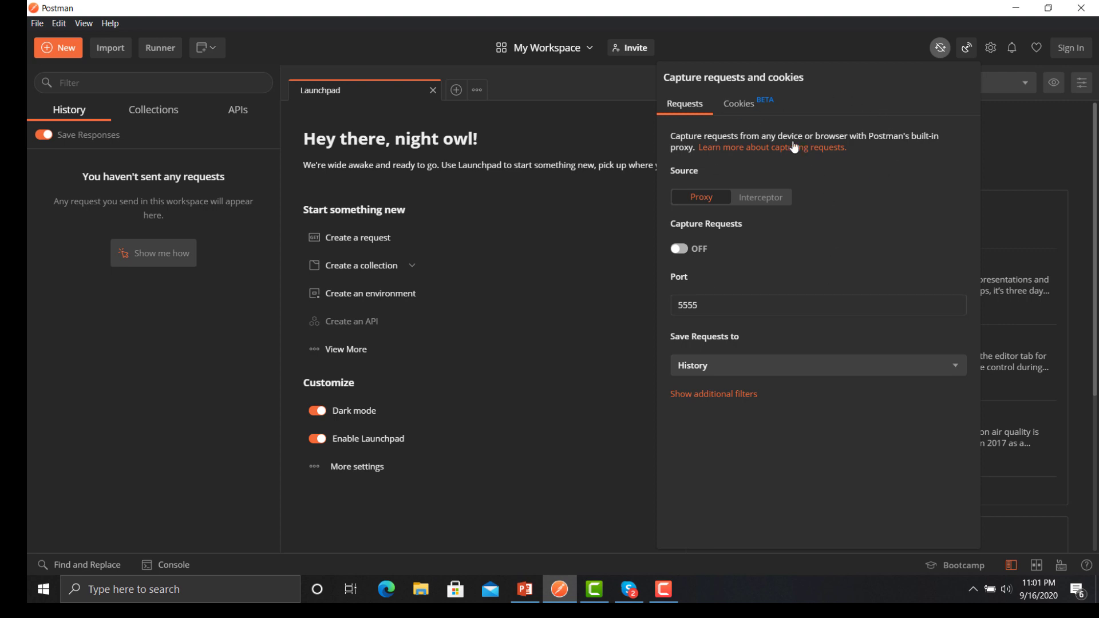